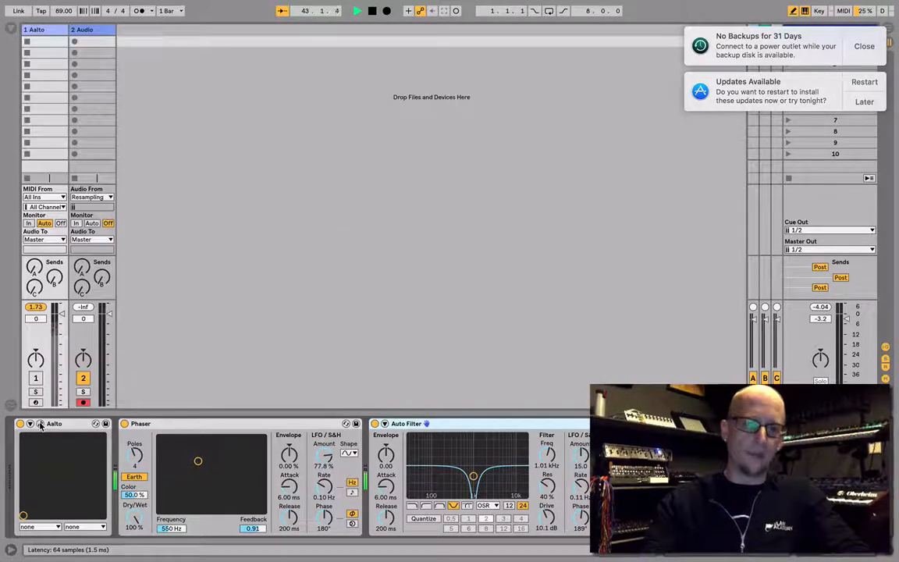
# Step: Toggle the wrench in the Aalto device title bar to show Aalto's plug-in window
pyautogui.click(41, 423)
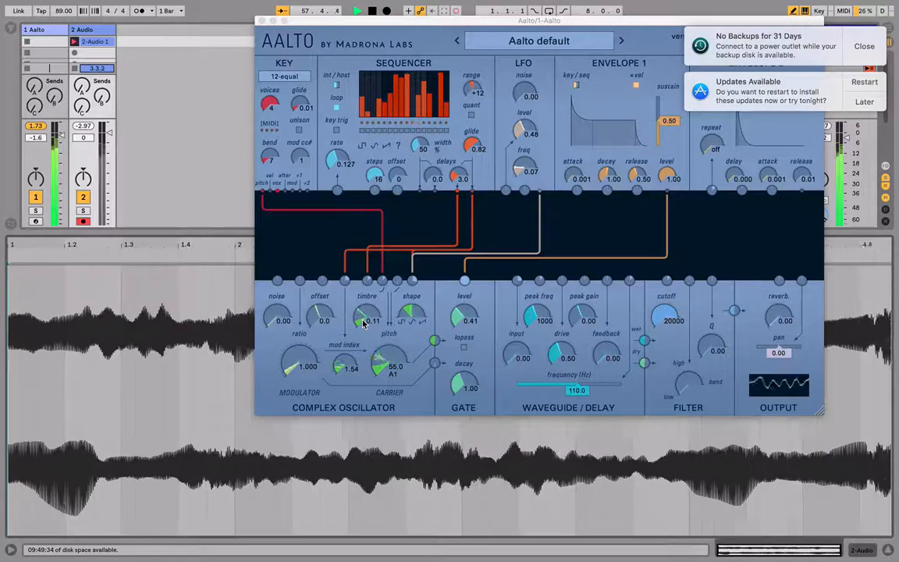
# Step: Raise Aalto's Timbre from 0.11 to 0.19 and adjust the Mod Index while recording
pyautogui.moveTo(365, 316); pyautogui.dragTo(365, 301)
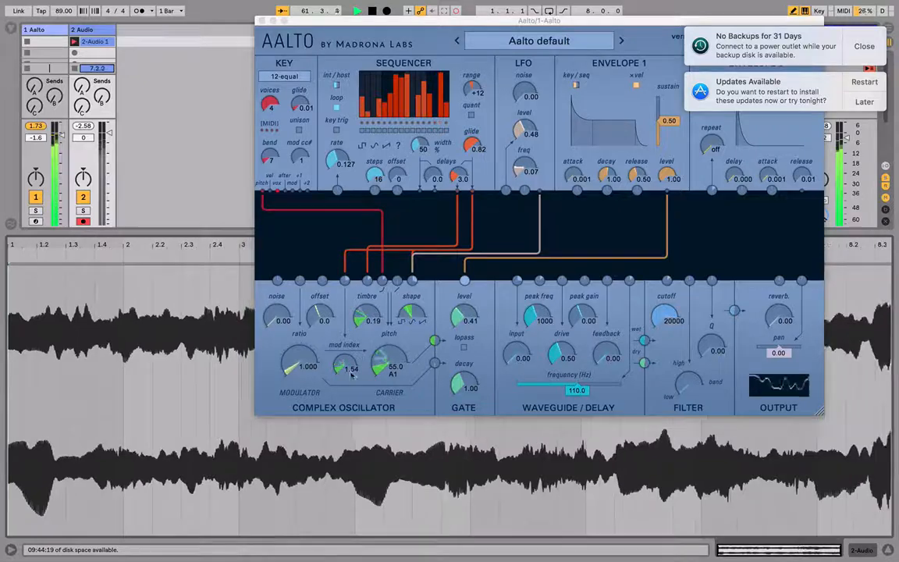
pyautogui.moveTo(343, 367); pyautogui.dragTo(342, 371)
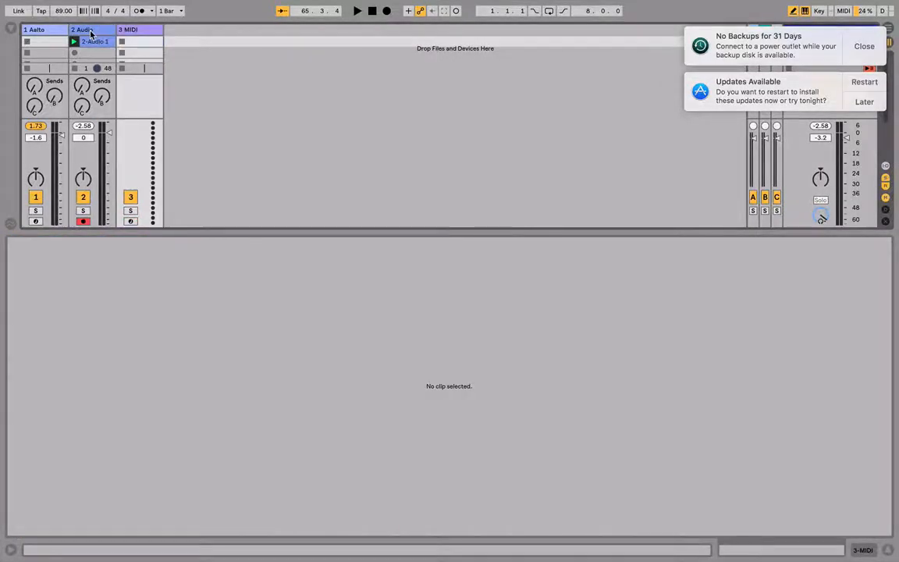
# Step: Select the Audio track to begin setting up the new recording track
pyautogui.click(84, 41)
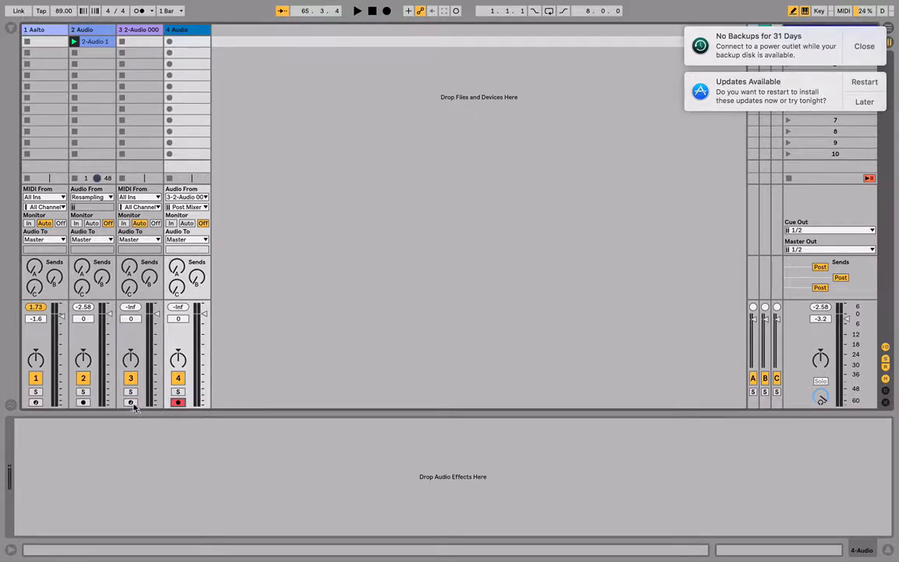
pyautogui.click(130, 402)
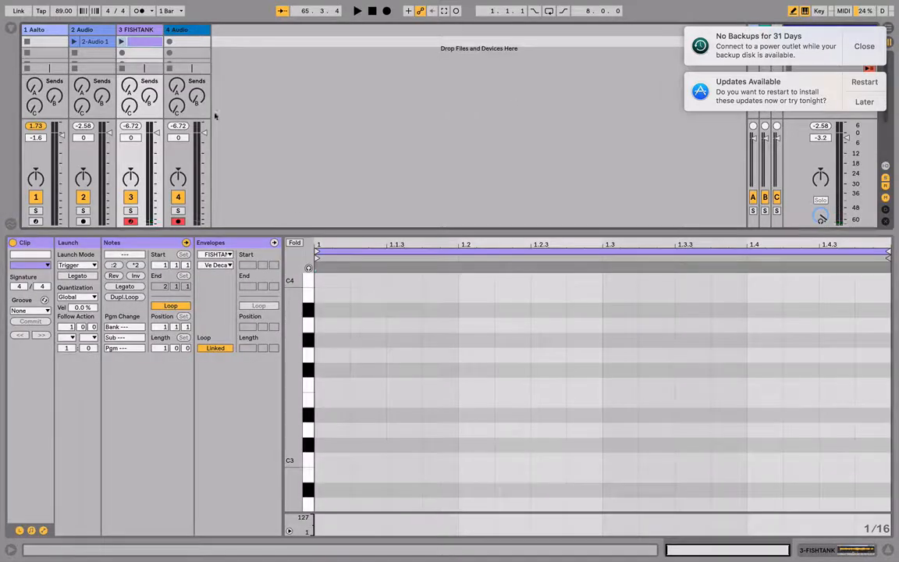
# Step: Launch the FISHTANK clip in track 3 and view its Simpler with the FISHTANK sample
pyautogui.click(320, 459)
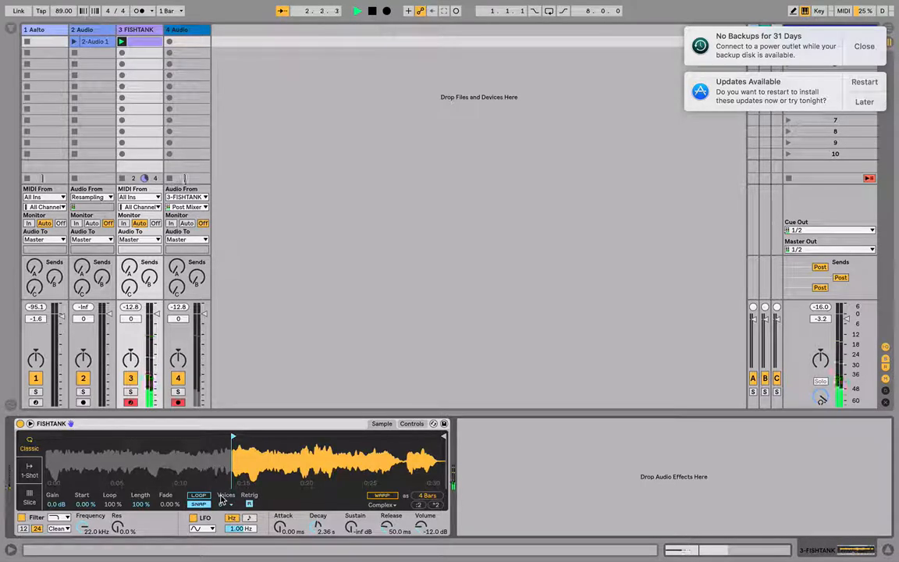
pyautogui.click(357, 10)
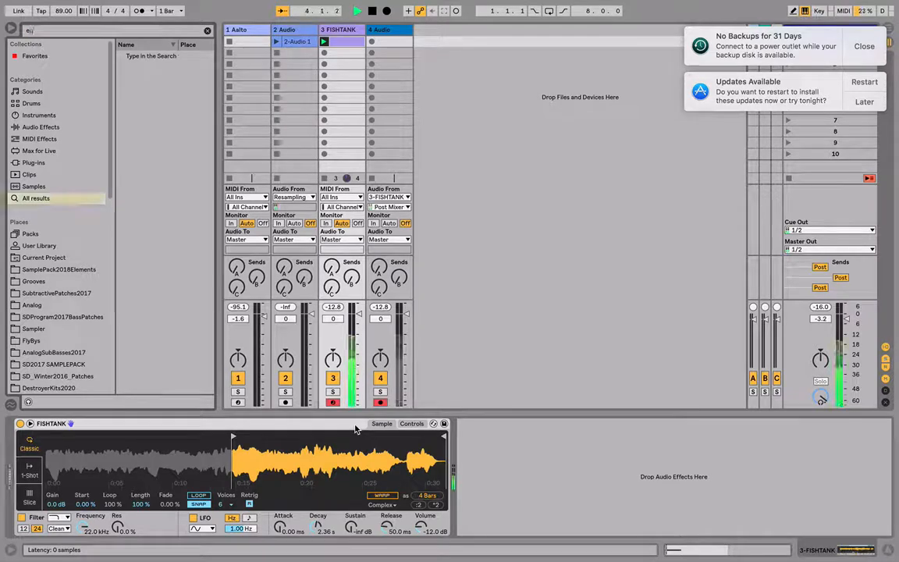
# Step: Add Glue Compressor and EQ Eight to FISHTANK and raise the compressor's Makeup gain
pyautogui.write('q')
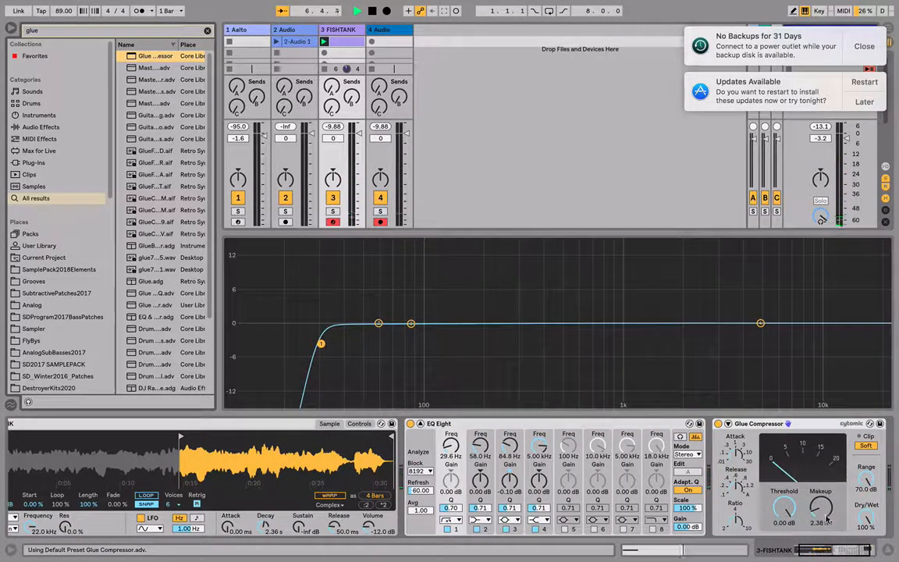
pyautogui.moveTo(320, 343); pyautogui.dragTo(320, 346)
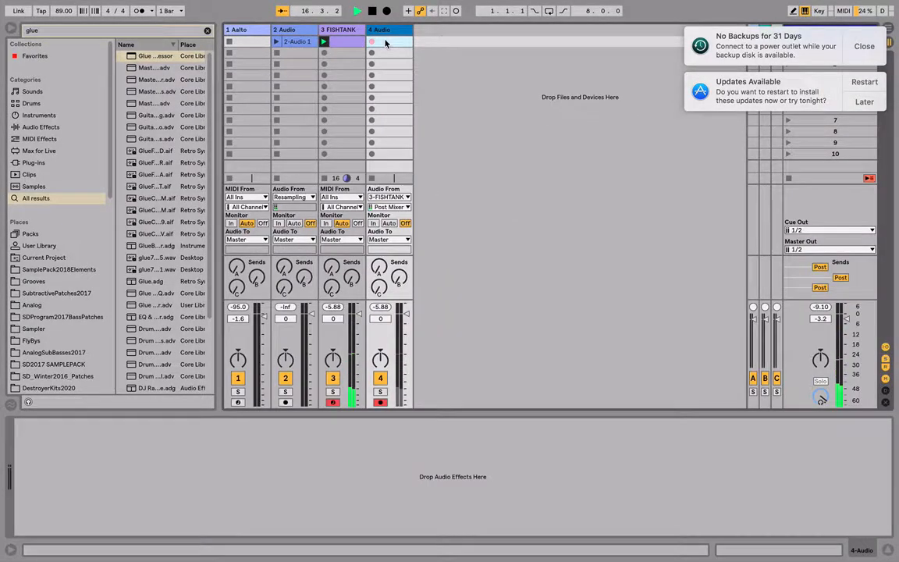
# Step: Load Sound Design Mastering on FISHTANK and record its output into track 4's first slot
pyautogui.click(380, 41)
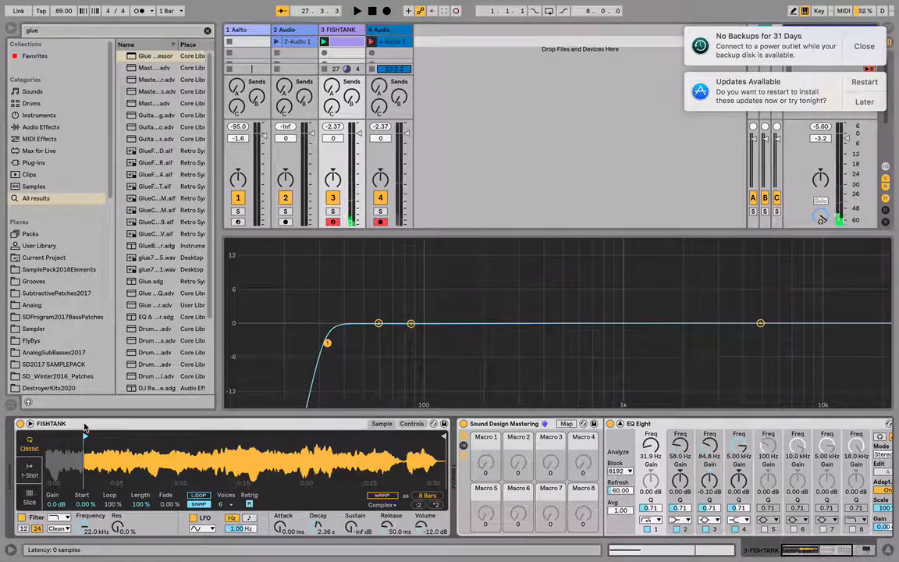
pyautogui.click(383, 41)
pyautogui.write('ORI')
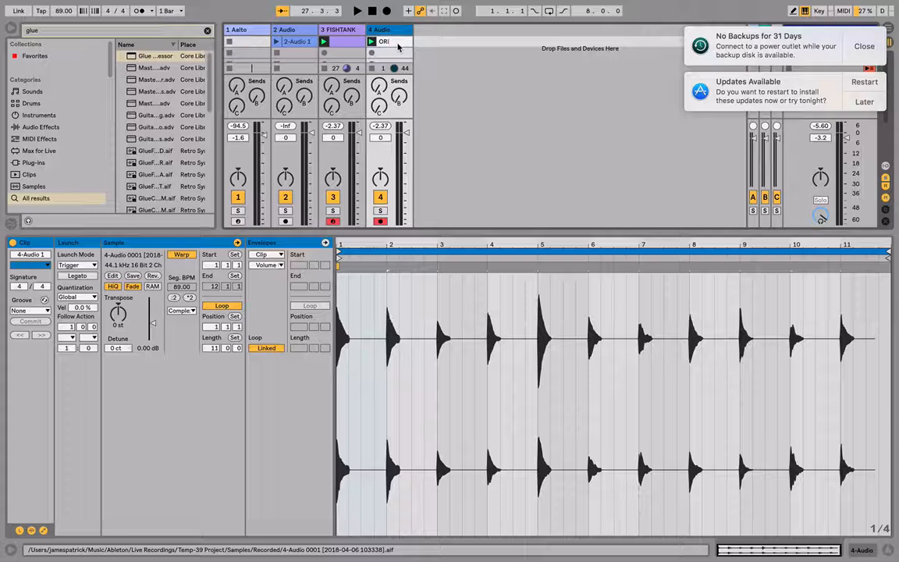
# Step: Name the recording Original, select the copied Zaps clip, and right-click its first bar
pyautogui.click(389, 41)
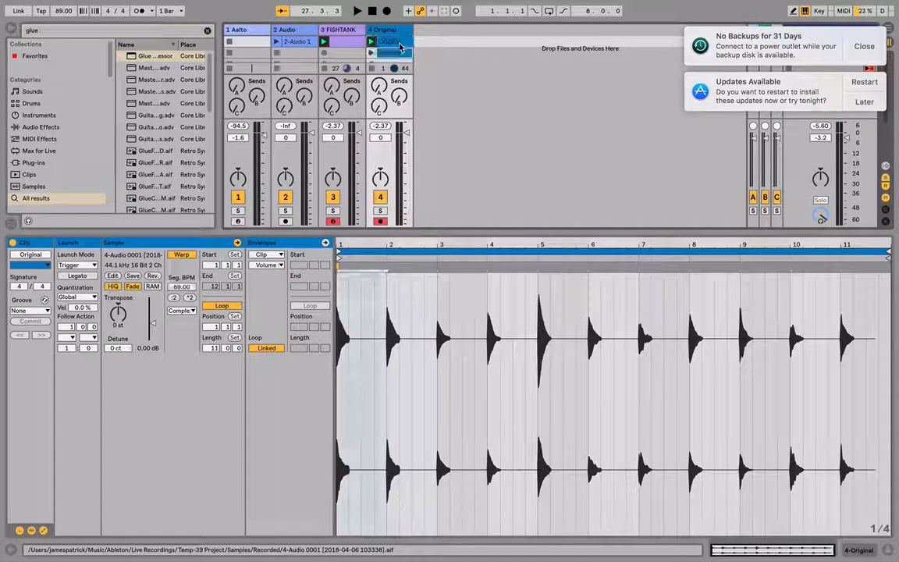
pyautogui.click(391, 53)
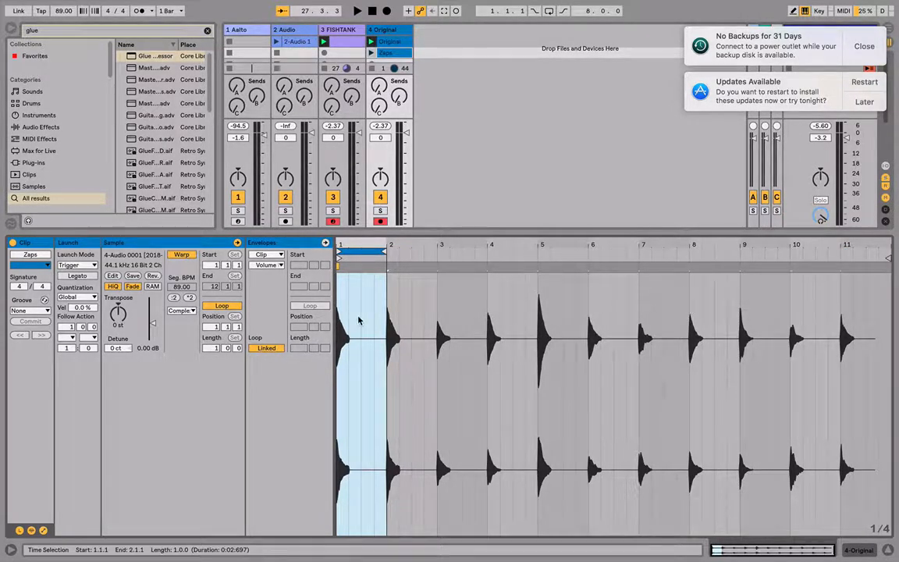
pyautogui.rightClick(359, 320)
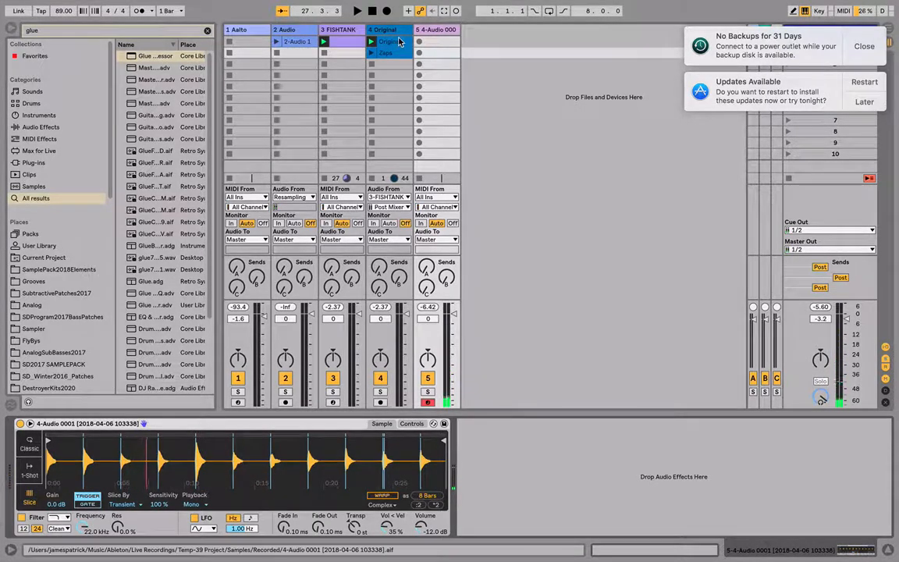
# Step: Slice the Original clip to a new MIDI track, one slice per bar, Built-in preset
pyautogui.rightClick(383, 41)
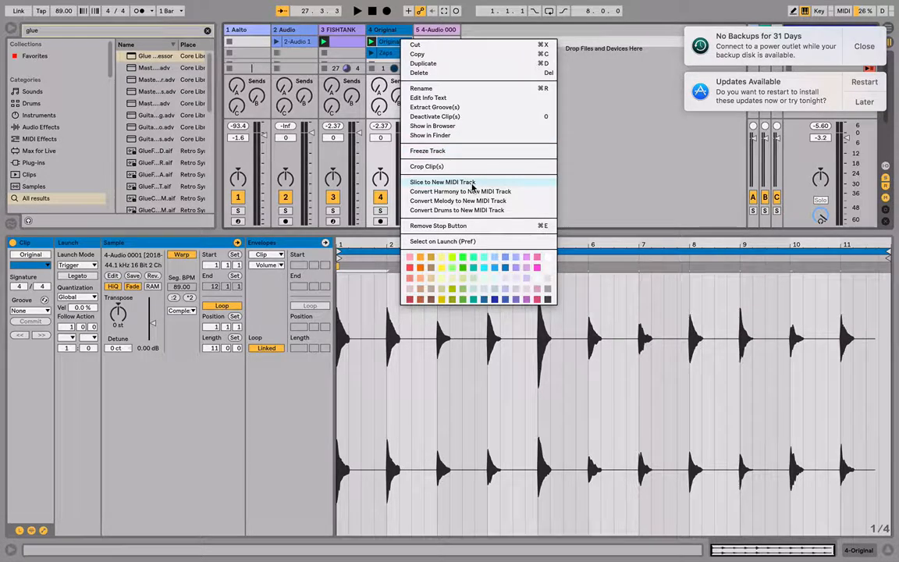
pyautogui.click(443, 182)
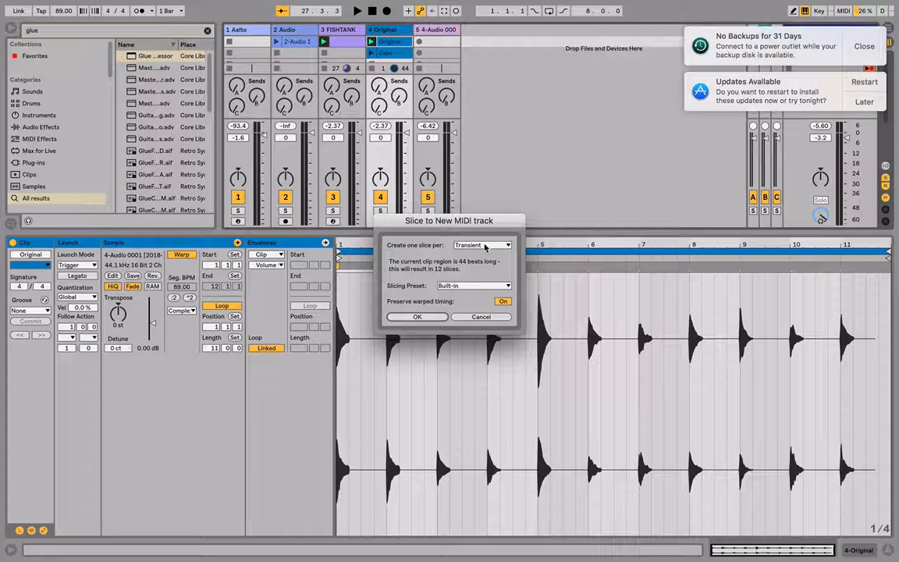
pyautogui.click(482, 245)
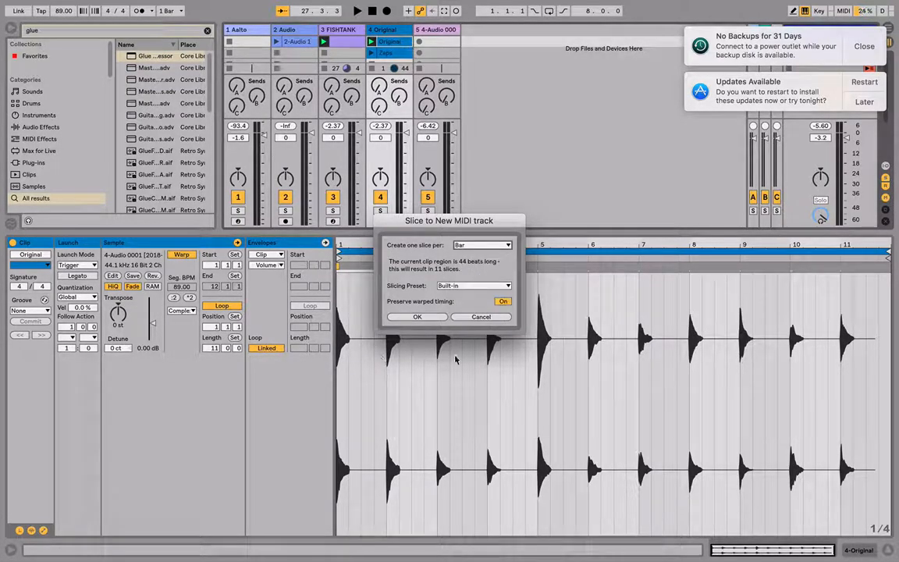
pyautogui.click(416, 316)
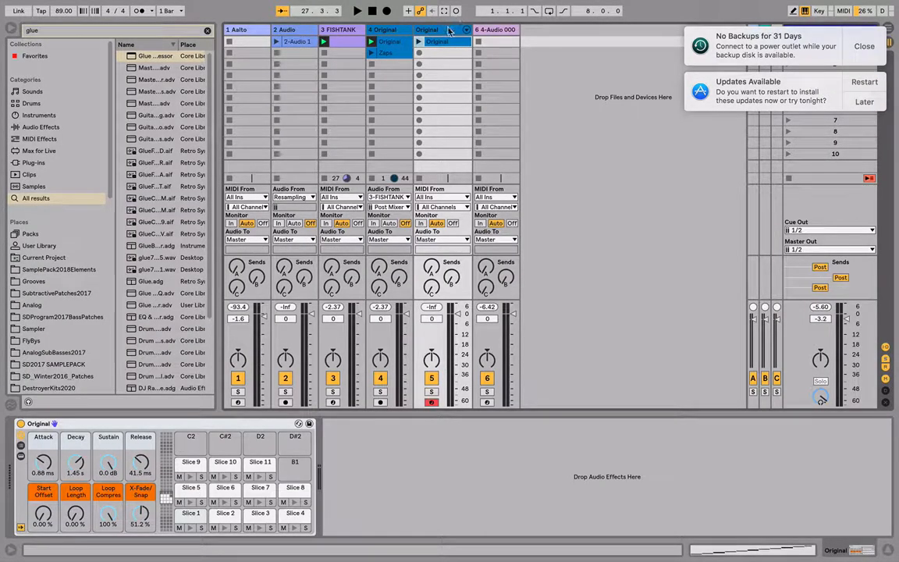
# Step: Select the Slice 9 pad in the Drum Rack to show its Simpler
pyautogui.click(191, 461)
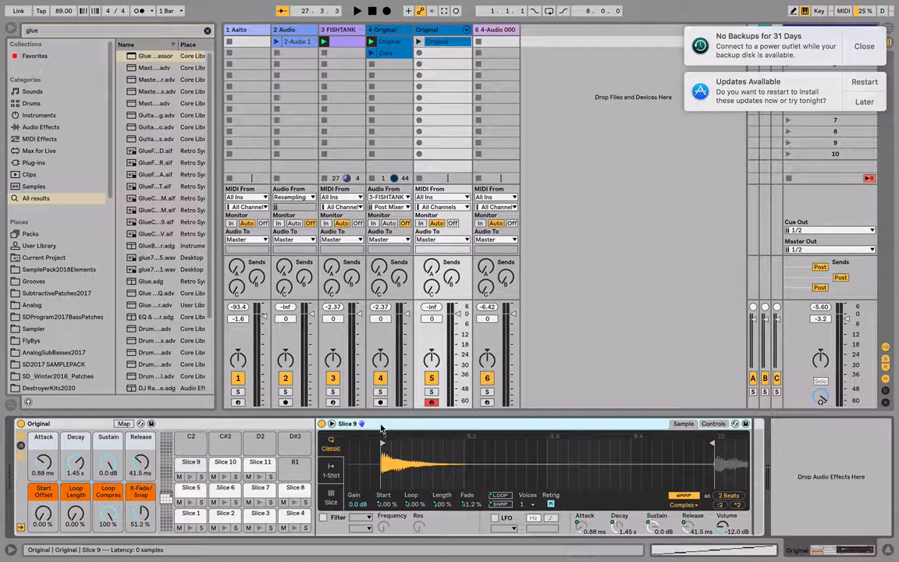
# Step: Browse Packs, then the User Library, collapse Grooves, and expand the Samples folder
pyautogui.click(30, 234)
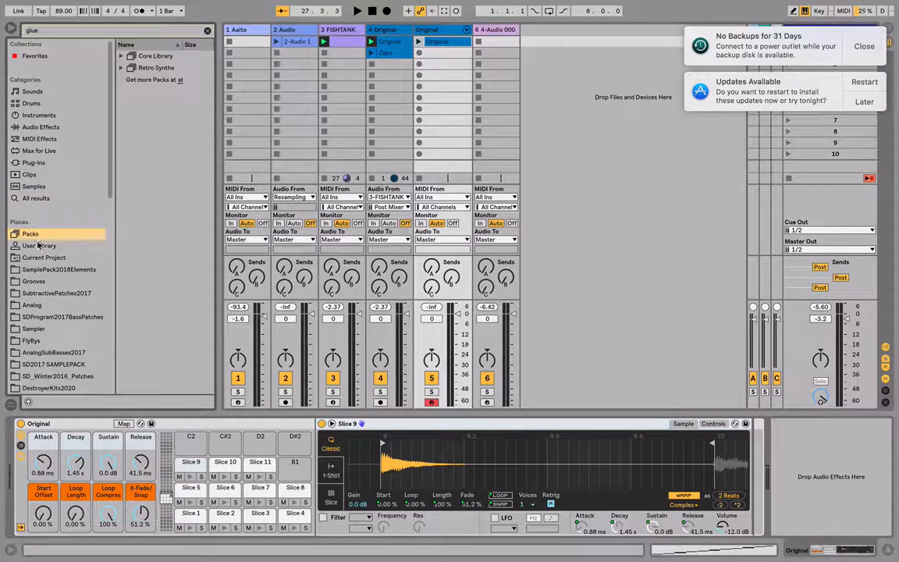
pyautogui.click(39, 245)
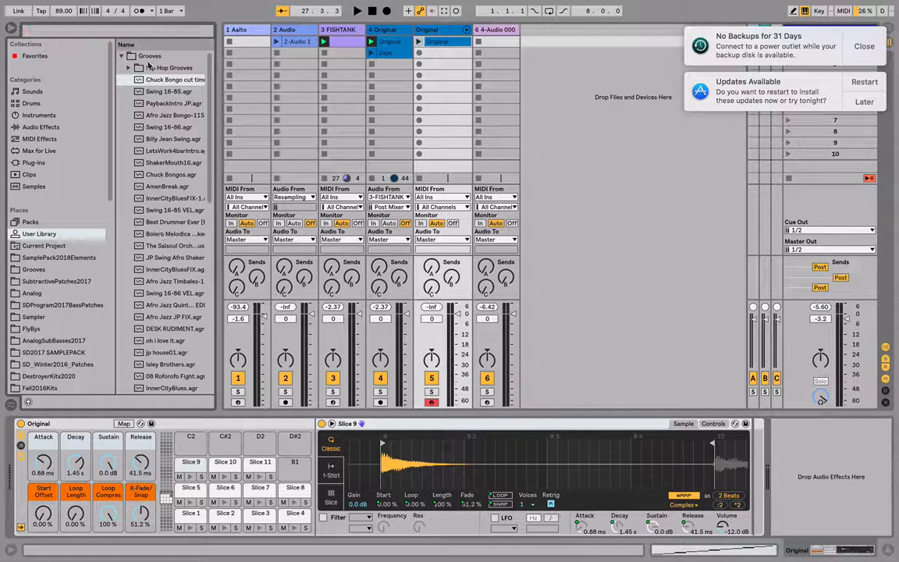
pyautogui.click(121, 56)
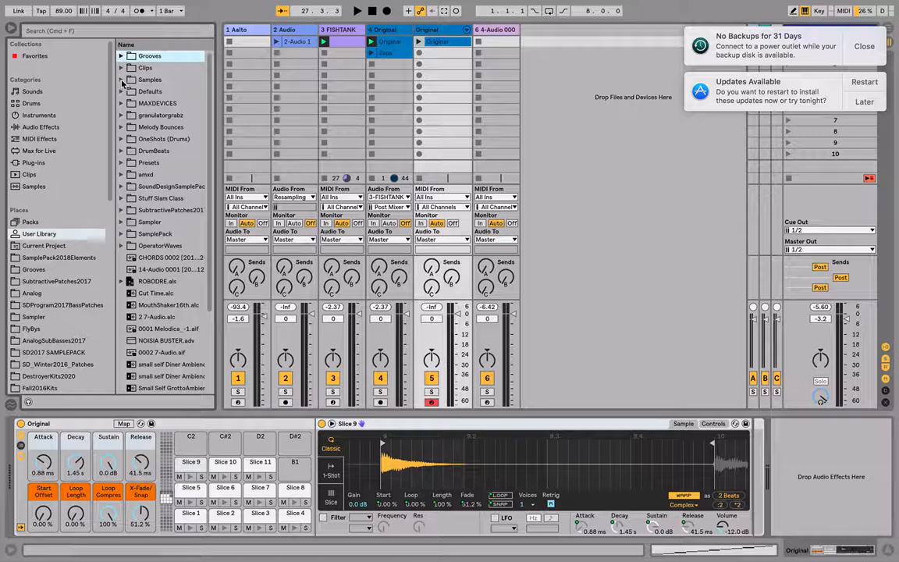
pyautogui.click(123, 79)
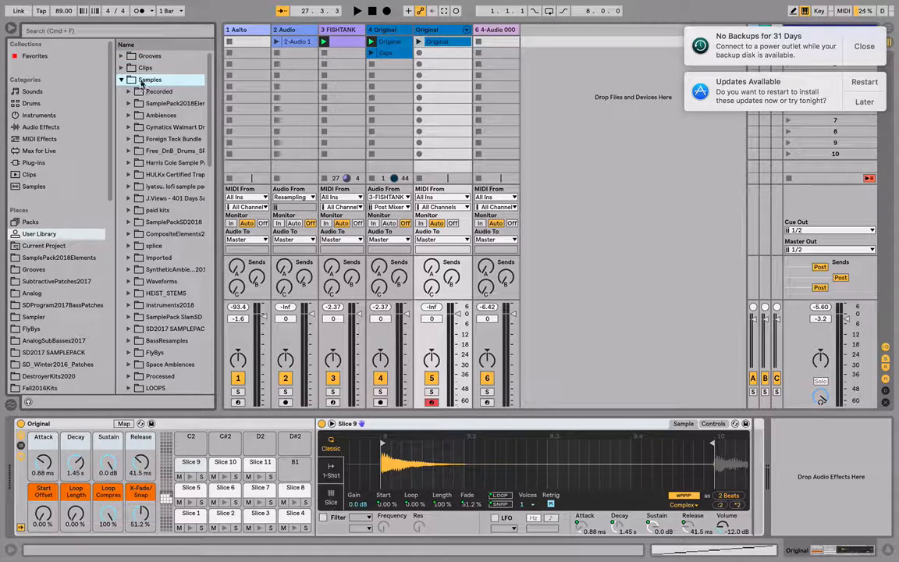
# Step: Add a new 'AaltoZaps Short' folder under the User Library's Samples folder
pyautogui.rightClick(150, 79)
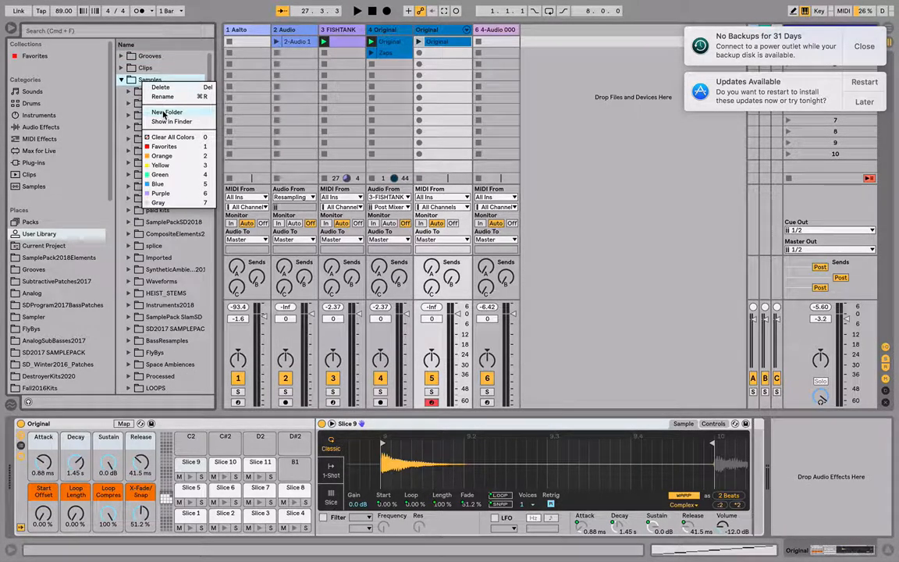
pyautogui.click(167, 112)
pyautogui.write('AaltoZaps')
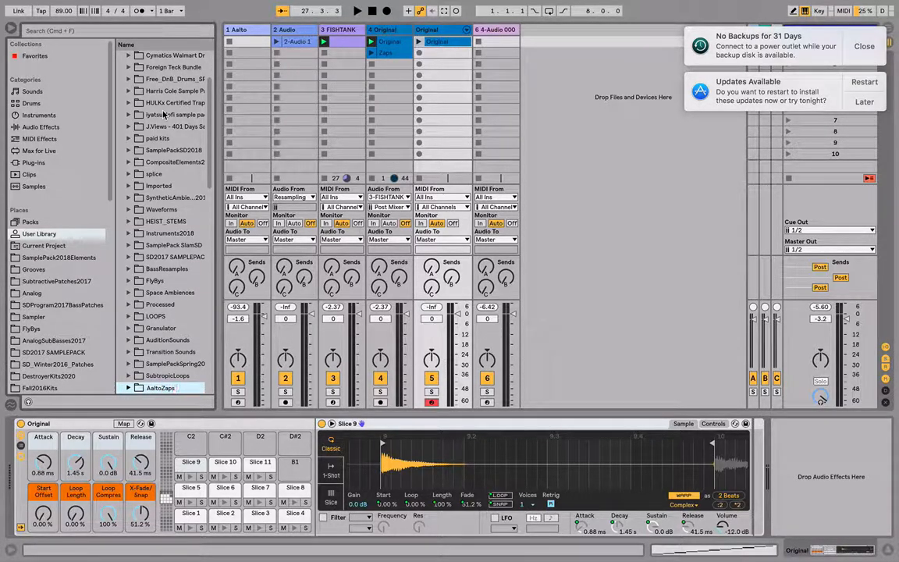
pyautogui.scroll(-3)
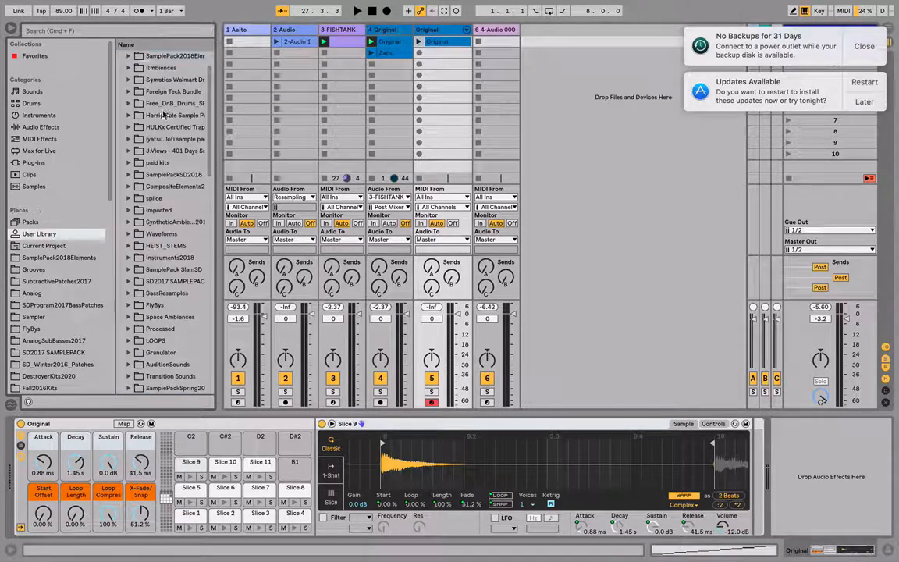
pyautogui.scroll(-3)
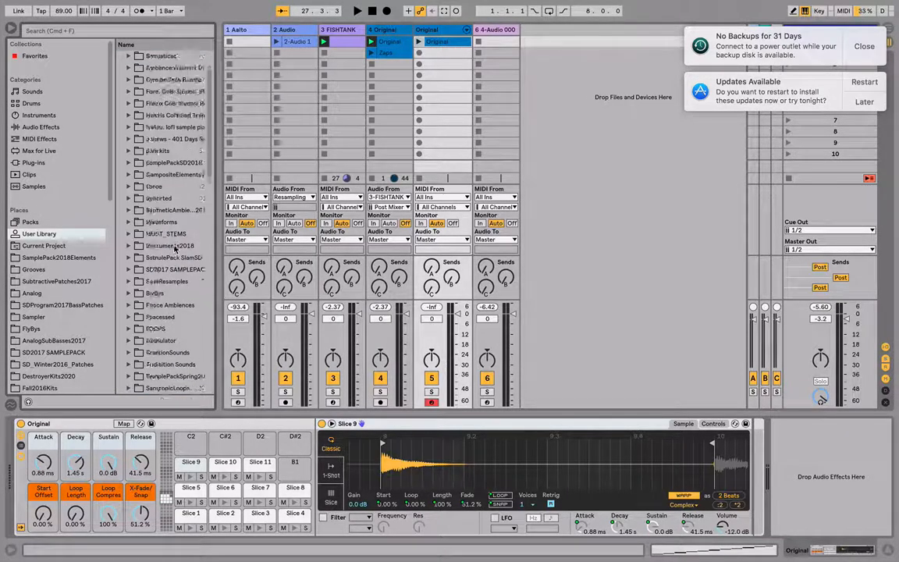
pyautogui.click(150, 55)
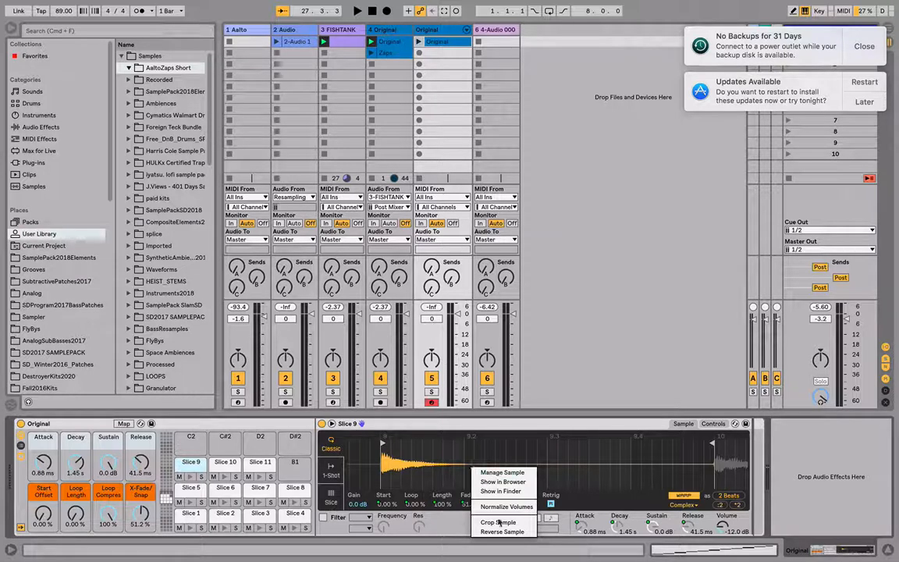
# Step: Crop Slice 9 into 'AaltoZap Short 1 A1.aif' in AaltoZaps Short, then show that folder in Finder
pyautogui.click(498, 522)
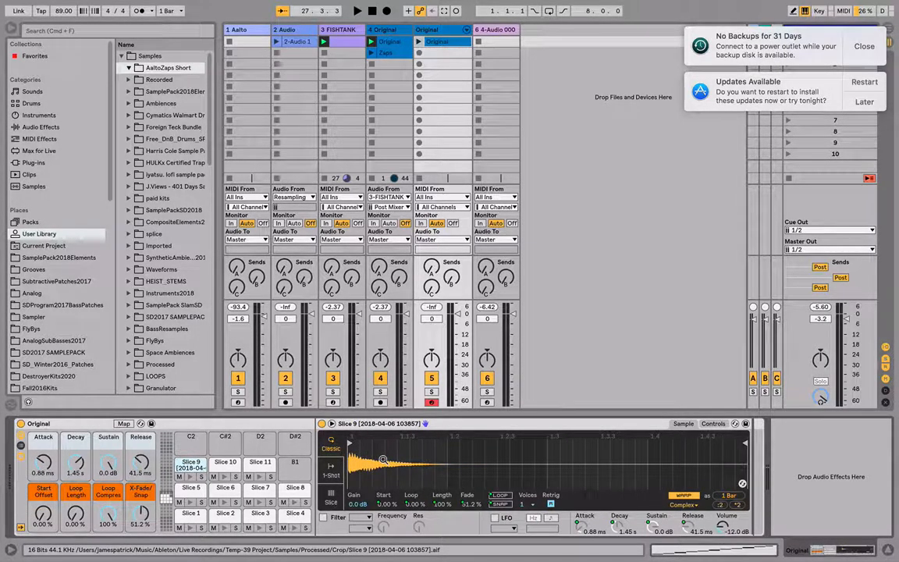
pyautogui.rightClick(382, 459)
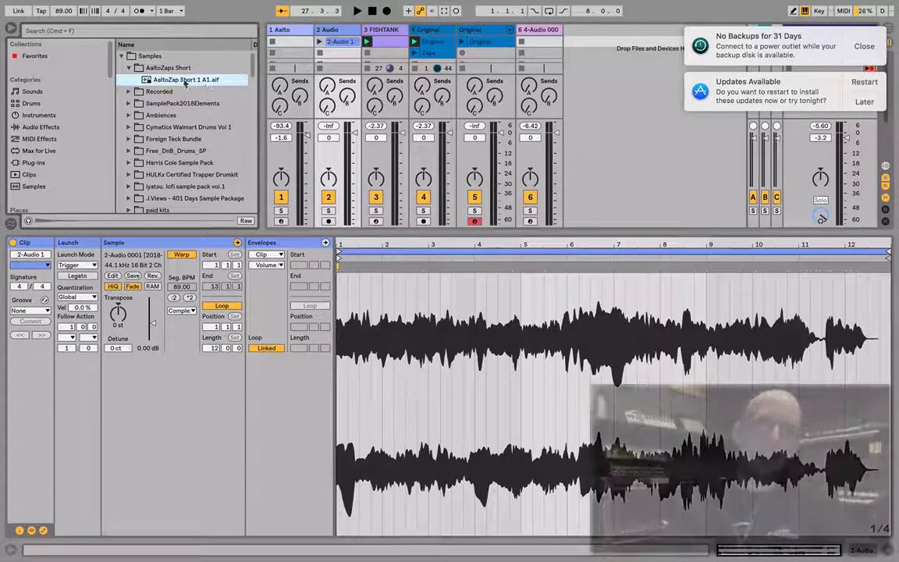
pyautogui.rightClick(186, 79)
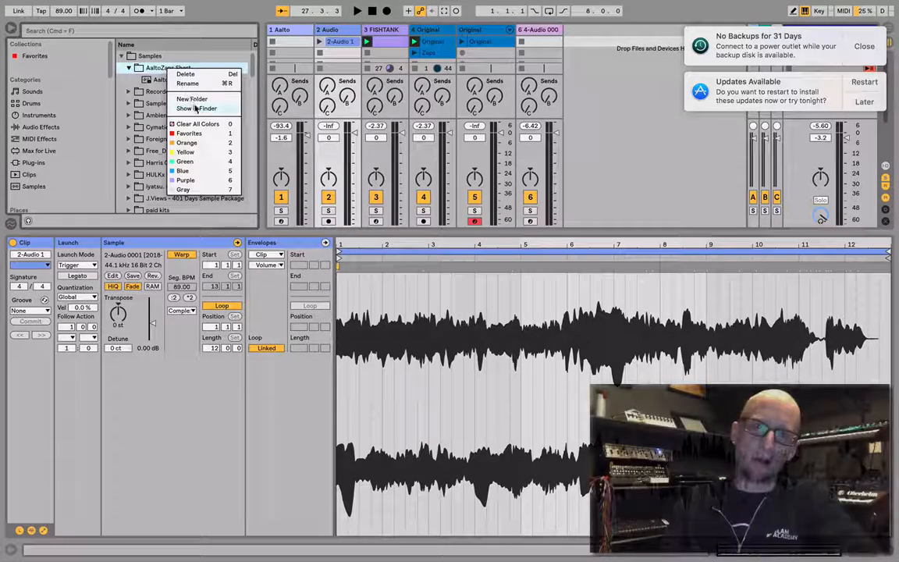
pyautogui.click(197, 108)
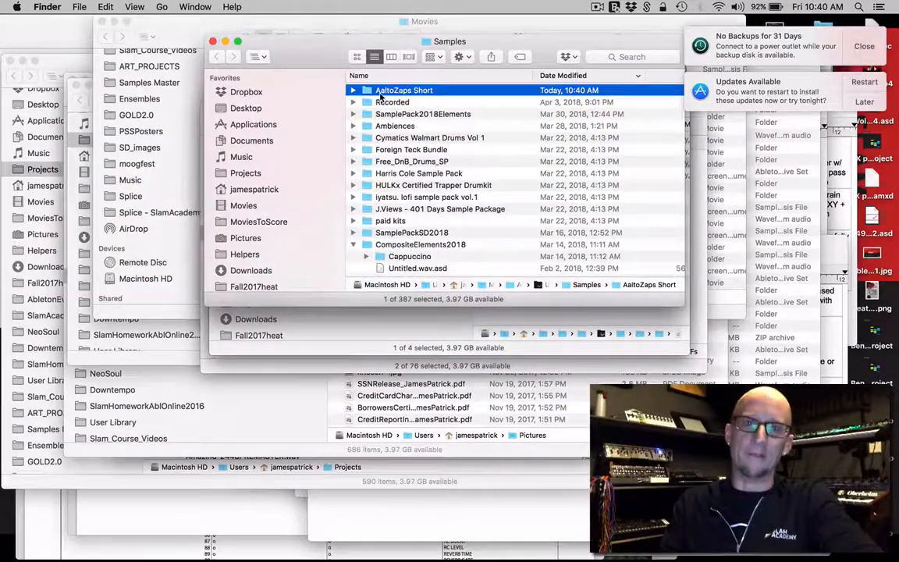